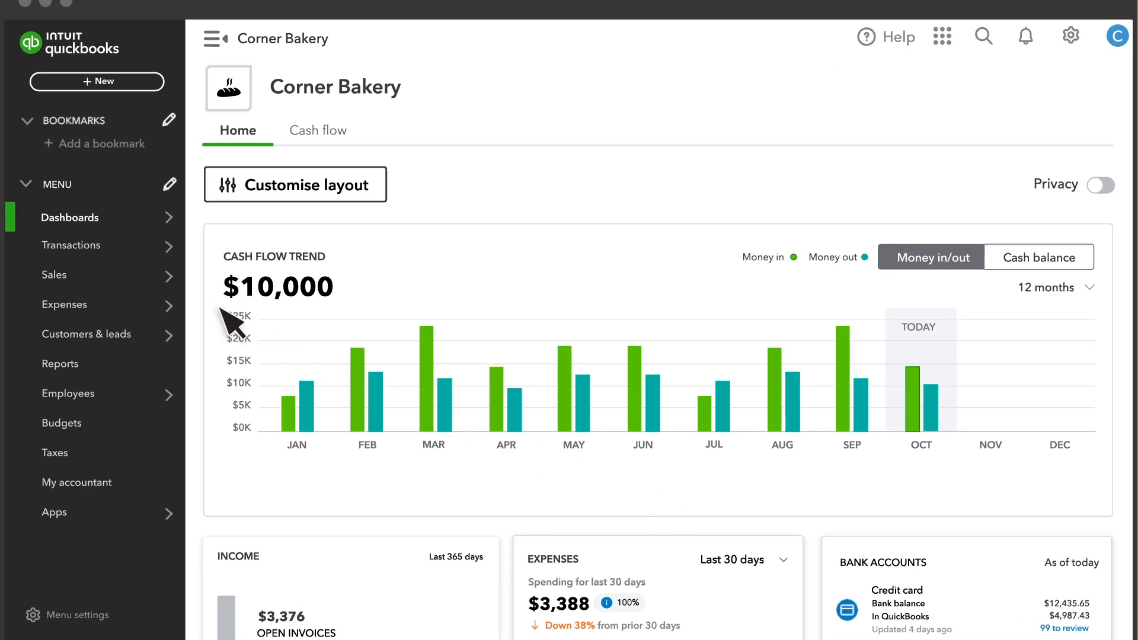
- Add the three pending deposits (82.50 with memo 'Cakes and Bagels', 60.00, 17/07/2024) so the review list is caught up
left_click(72, 245)
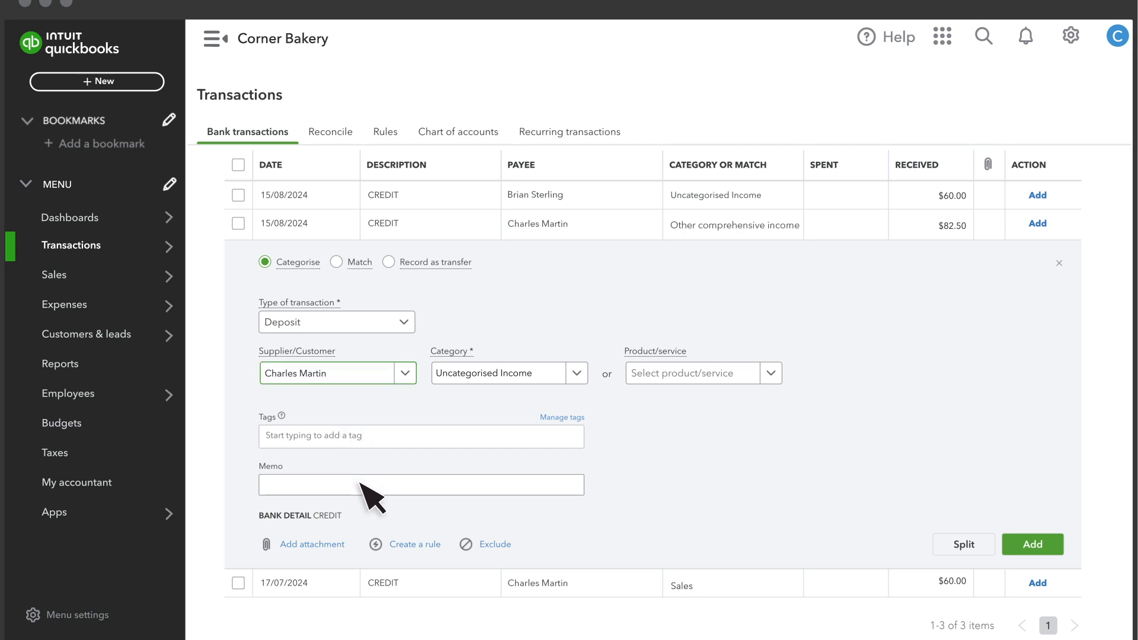
type("Cakes and Bagels")
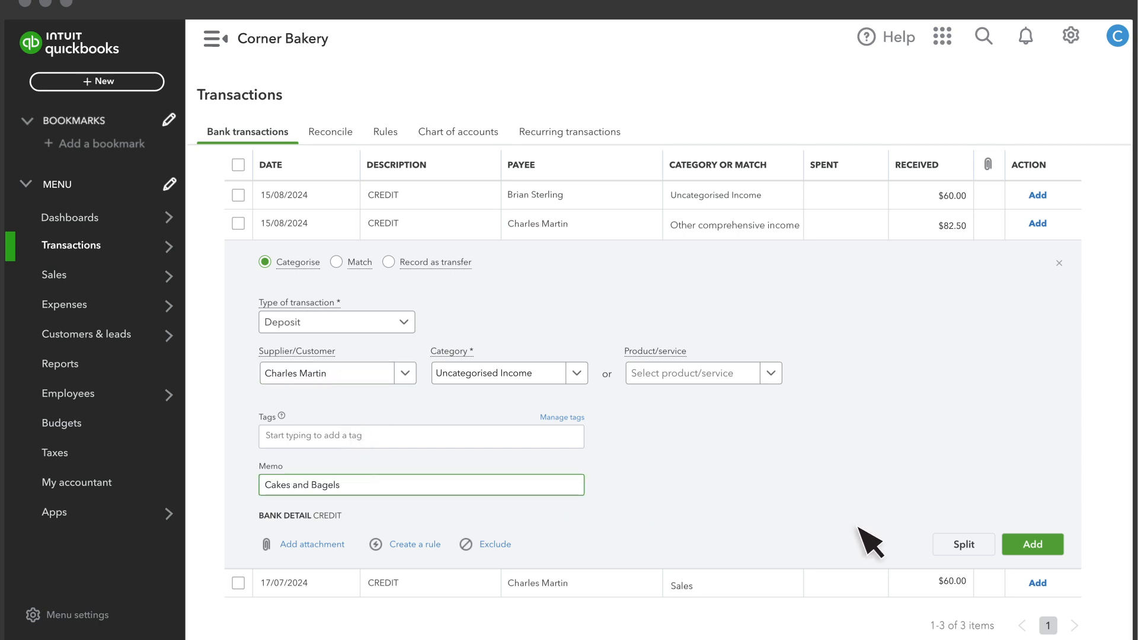
left_click(1031, 544)
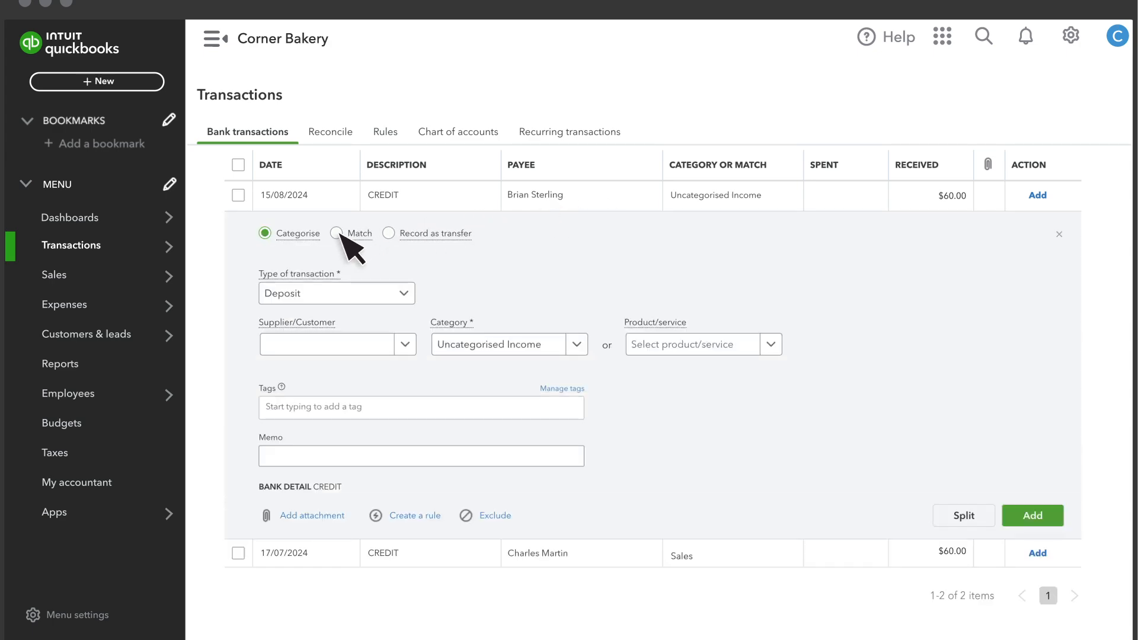
left_click(341, 234)
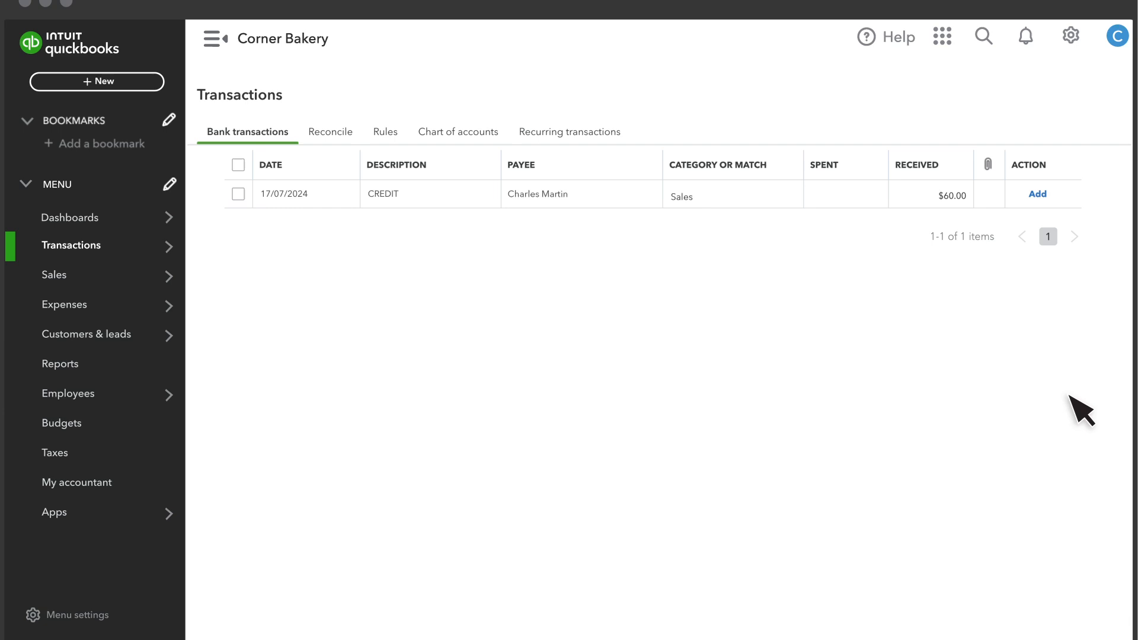
left_click(1037, 193)
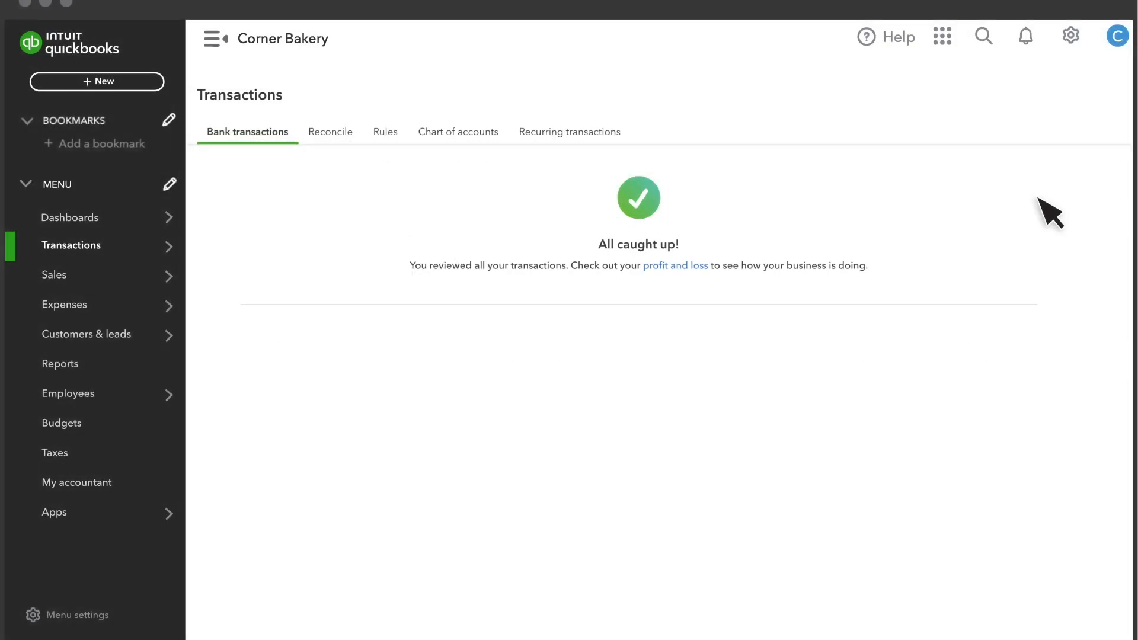
- Start a Cash and cash equivalents reconciliation with ending balance 1594.38 and ending date 31/08/2024
left_click(1069, 35)
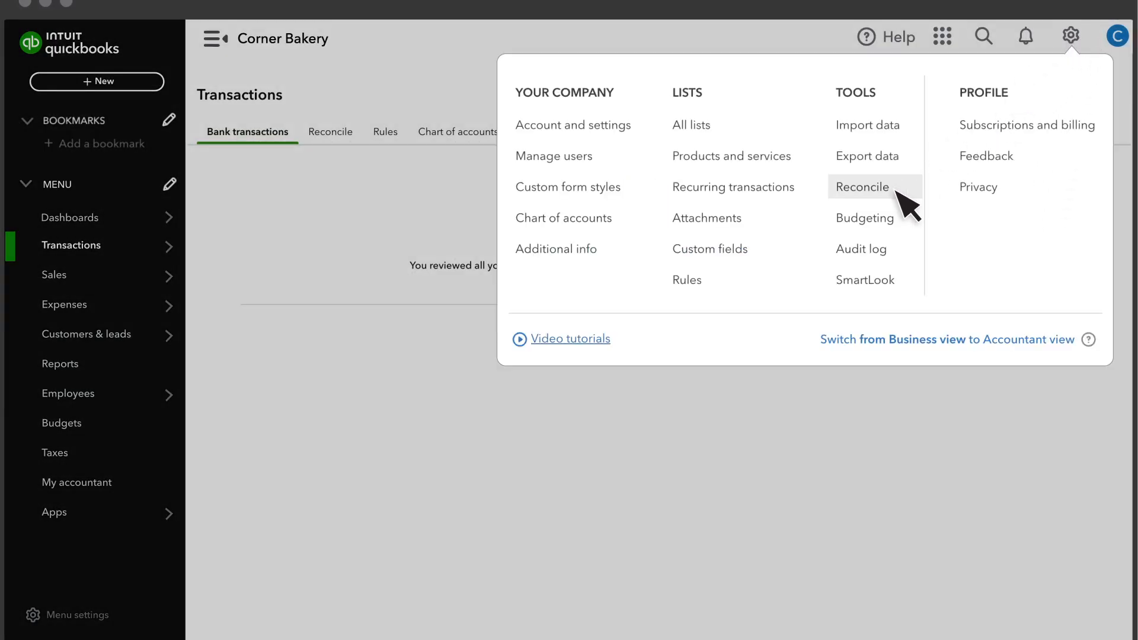
left_click(863, 186)
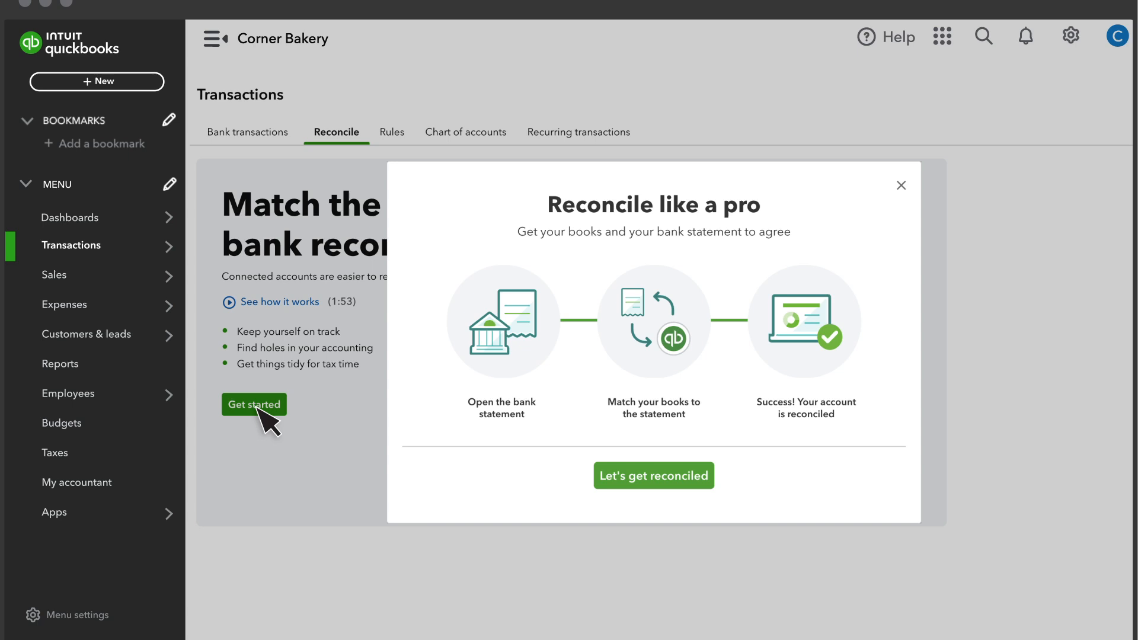
left_click(652, 476)
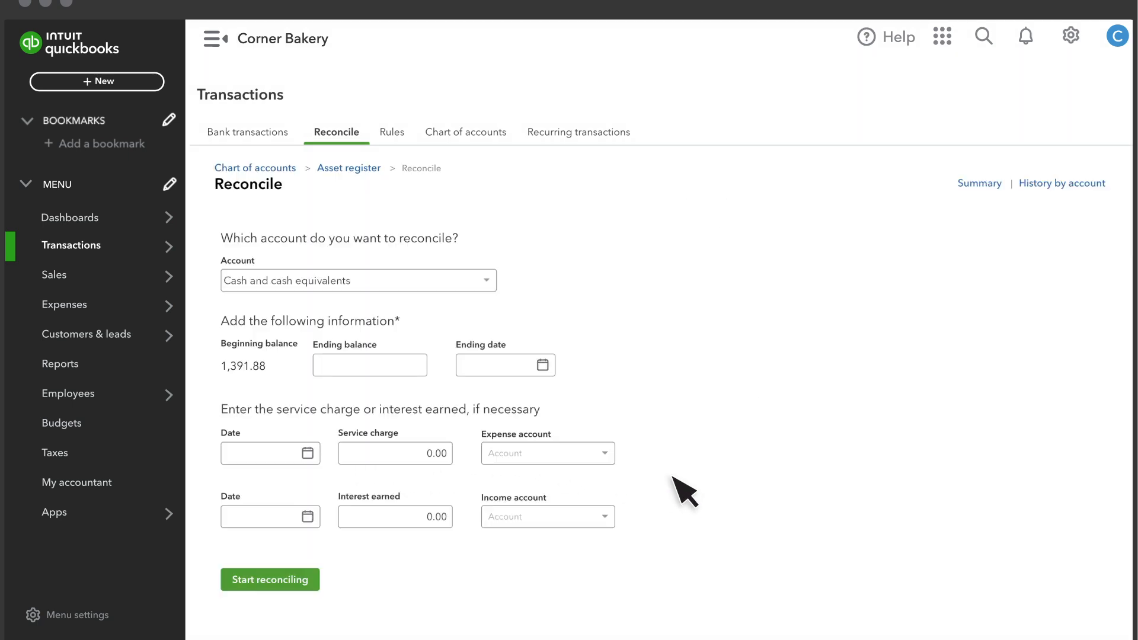
left_click(357, 280)
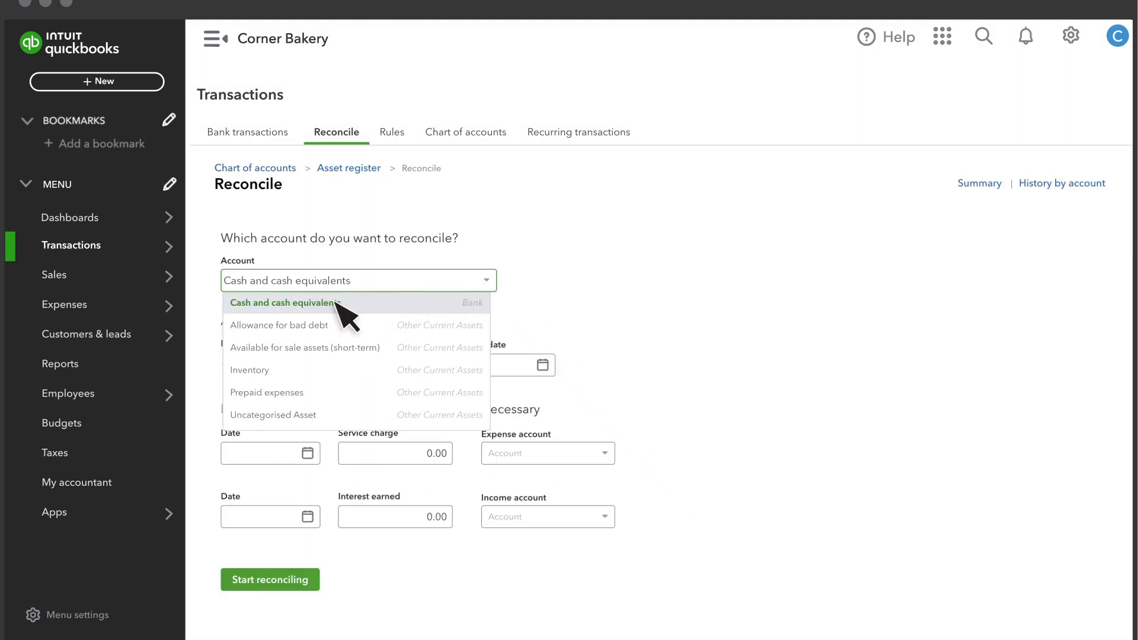
type("1594.38")
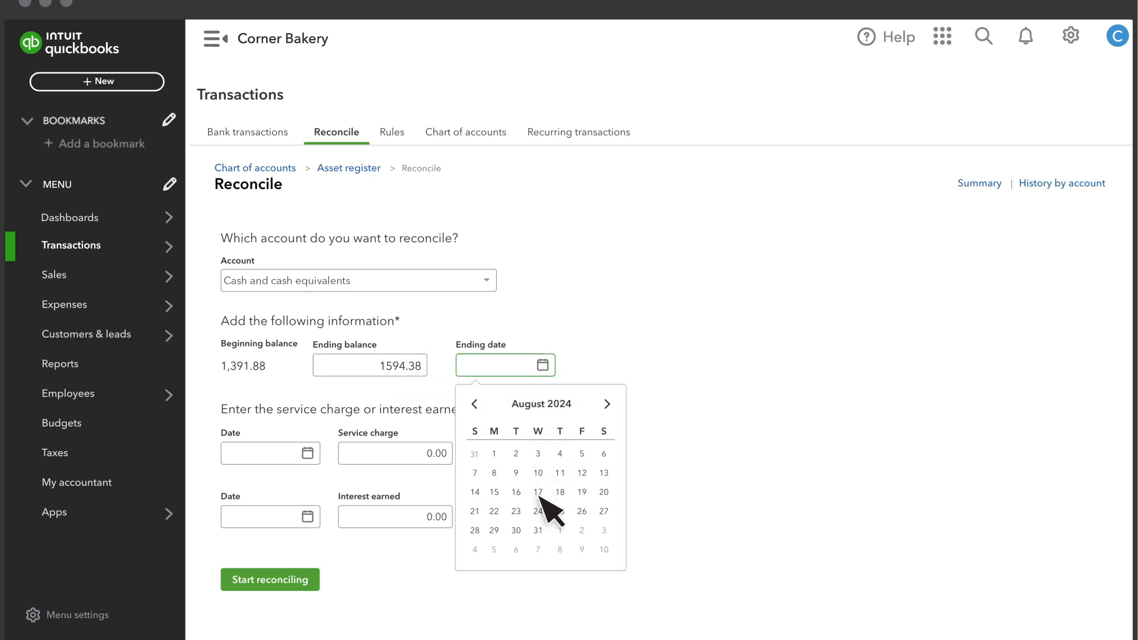
left_click(538, 531)
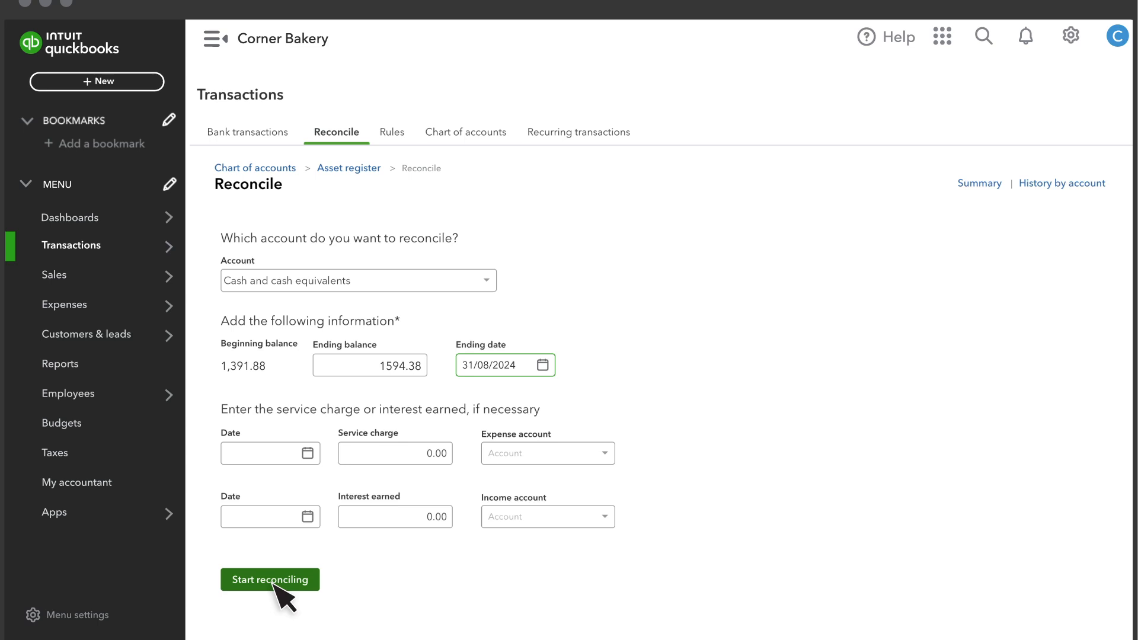
- Begin reconciling and clear the 60.00 deposit and 82.50 sales receipt, leaving a -$5.00 difference
left_click(270, 580)
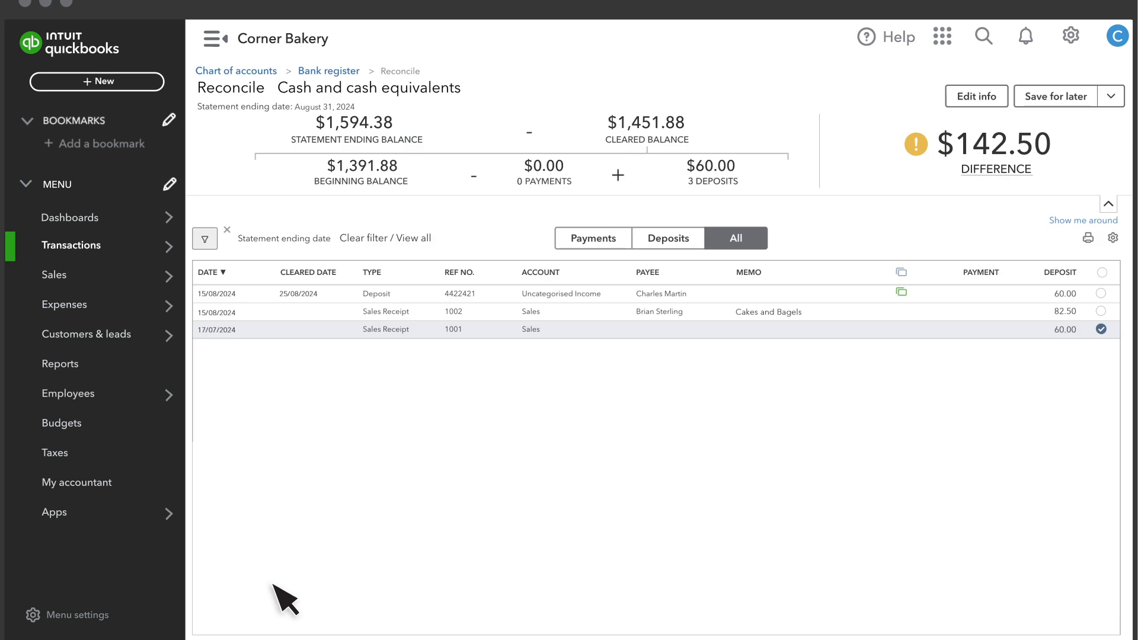
mouse_move(297, 163)
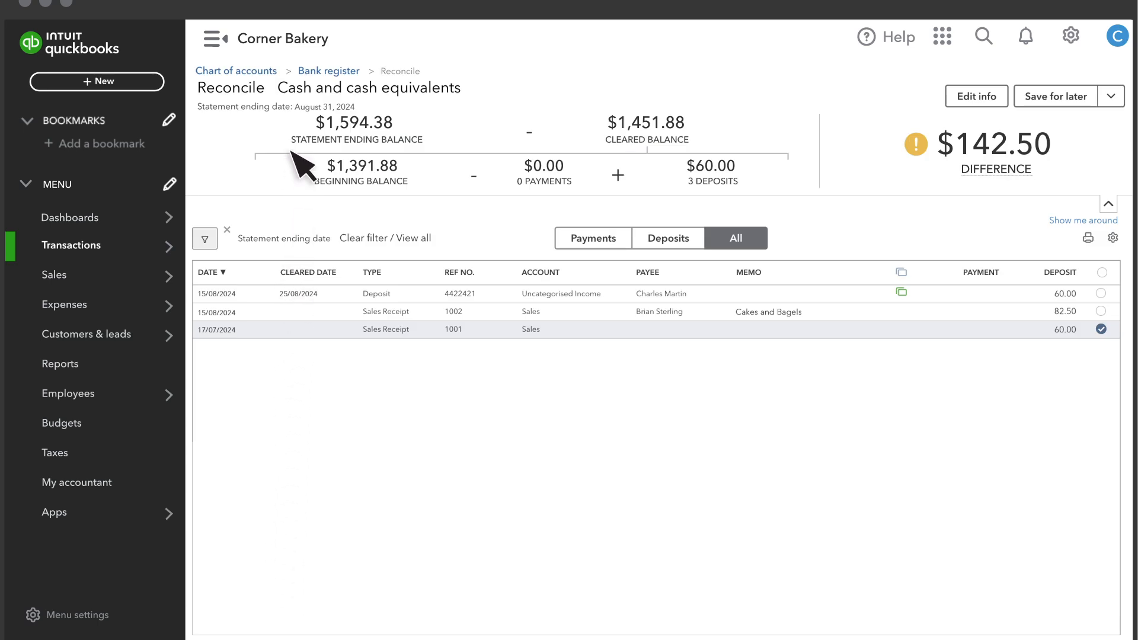
mouse_move(263, 301)
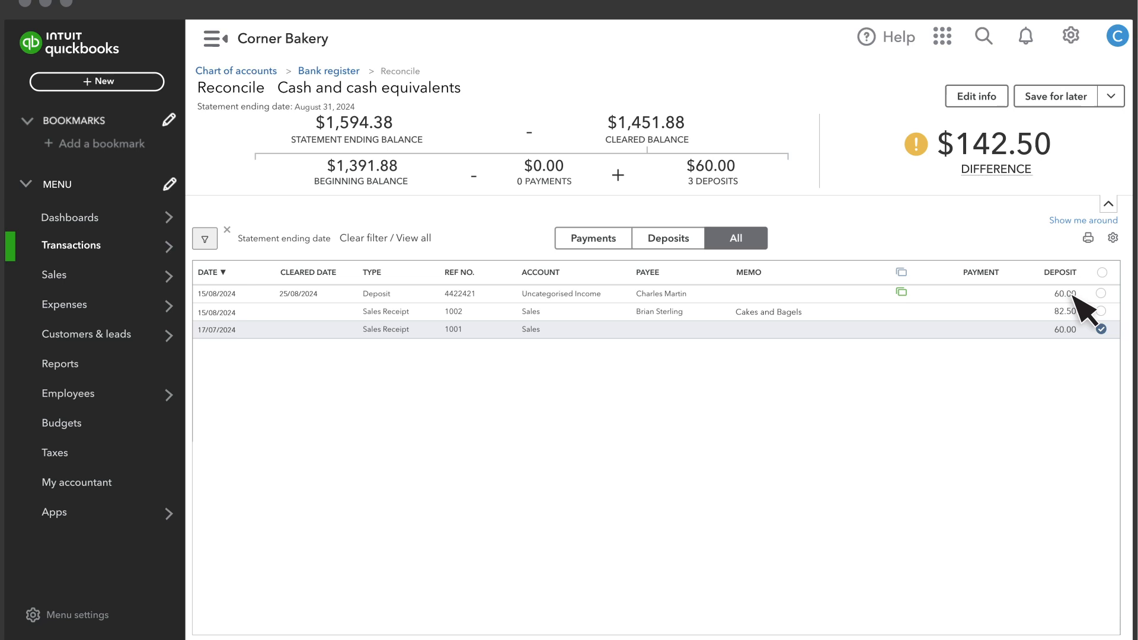
left_click(1101, 293)
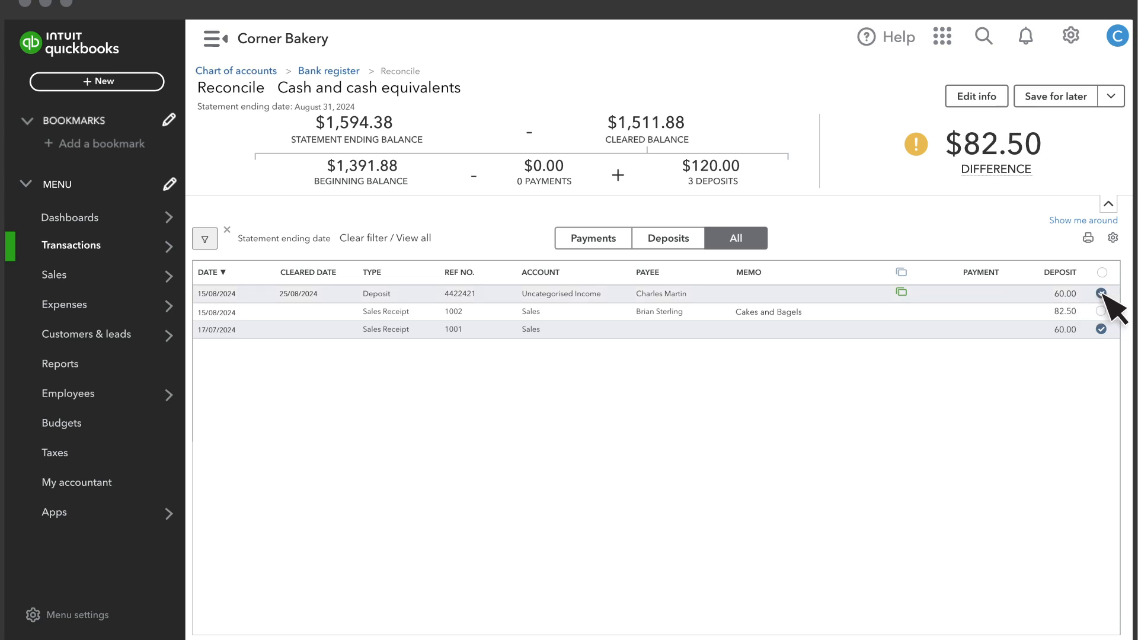
left_click(1100, 292)
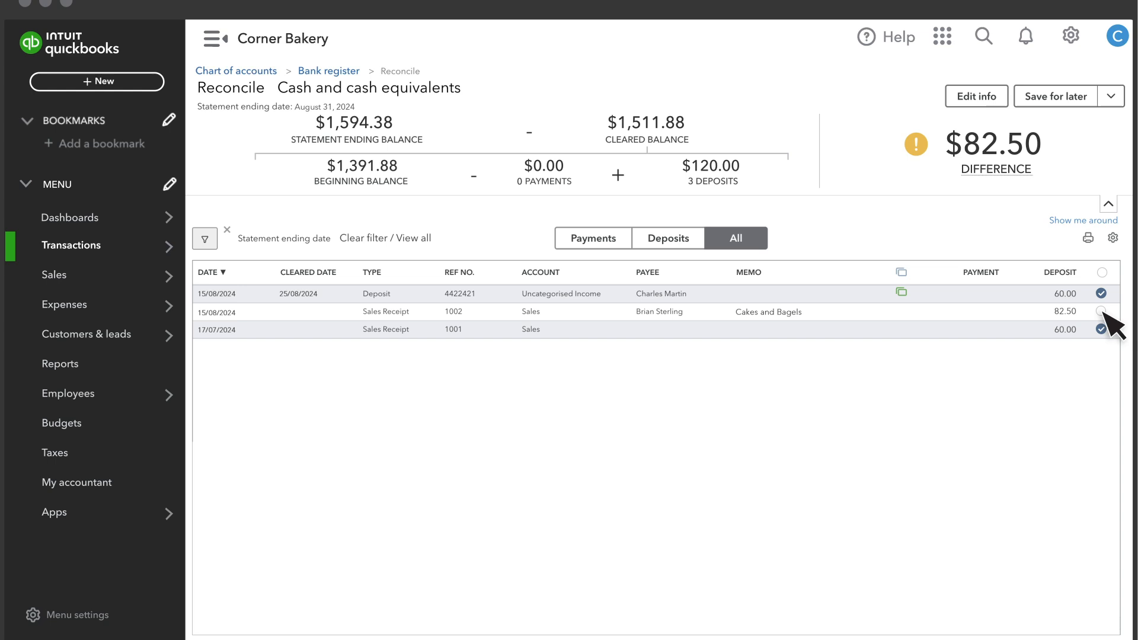
left_click(1100, 312)
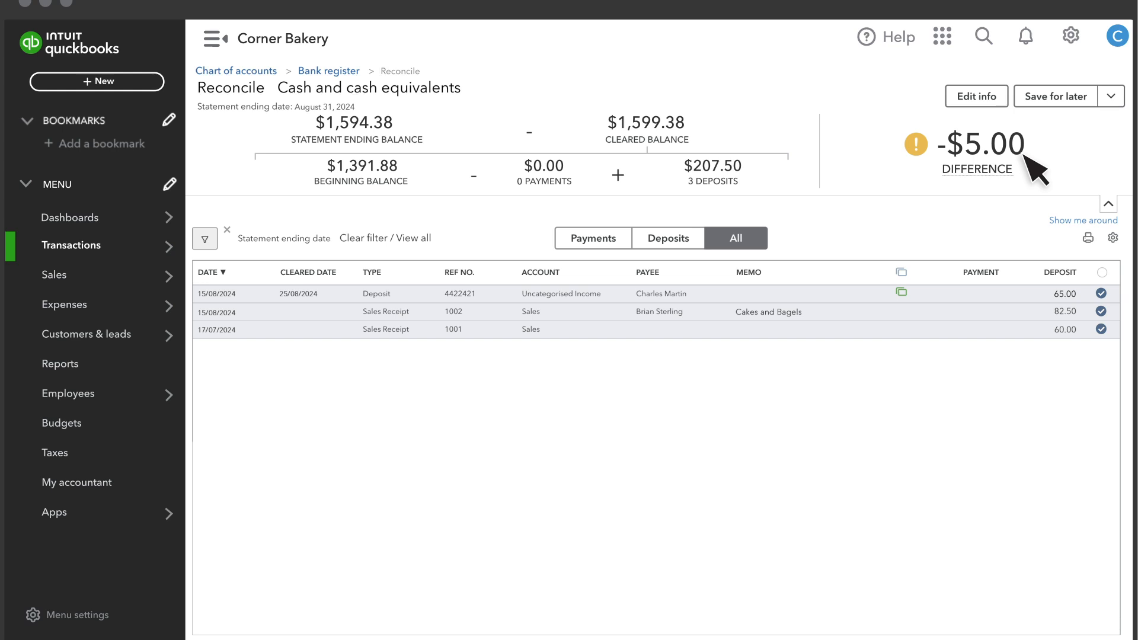
mouse_move(1039, 160)
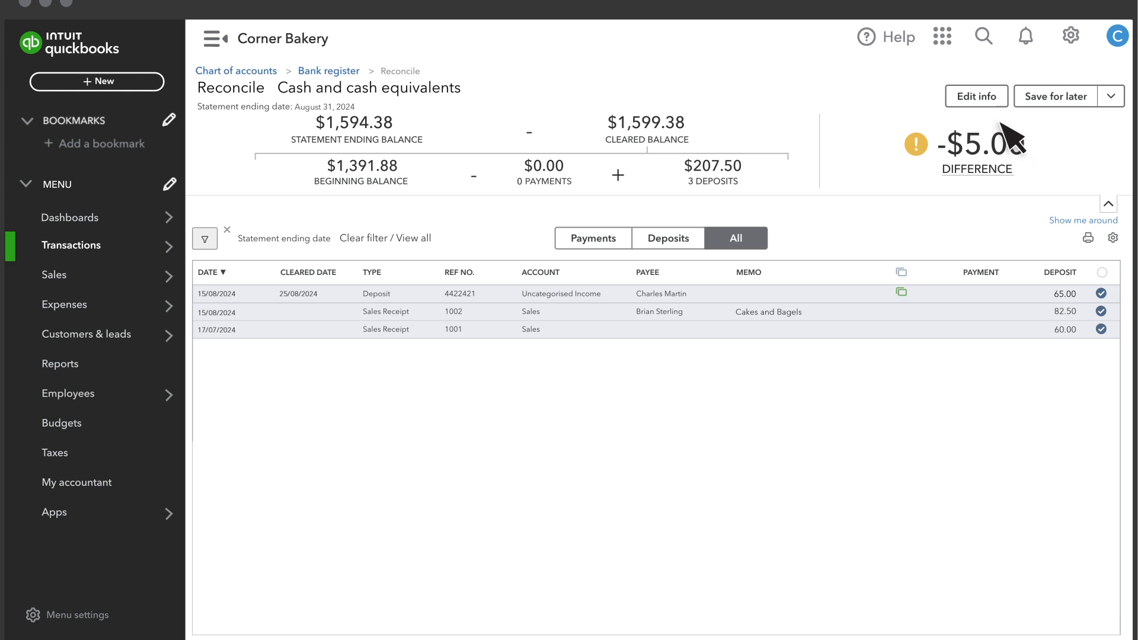
- Recheck the statement info and the Uncategorised Income deposit unchanged, then show the finishing options
left_click(976, 96)
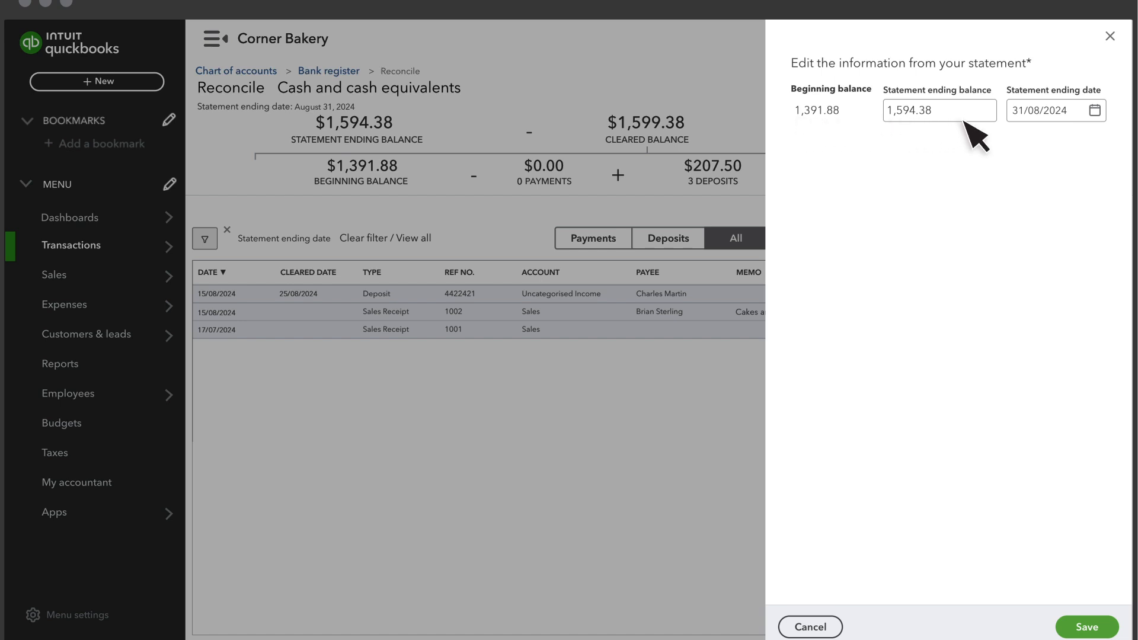
mouse_move(1082, 144)
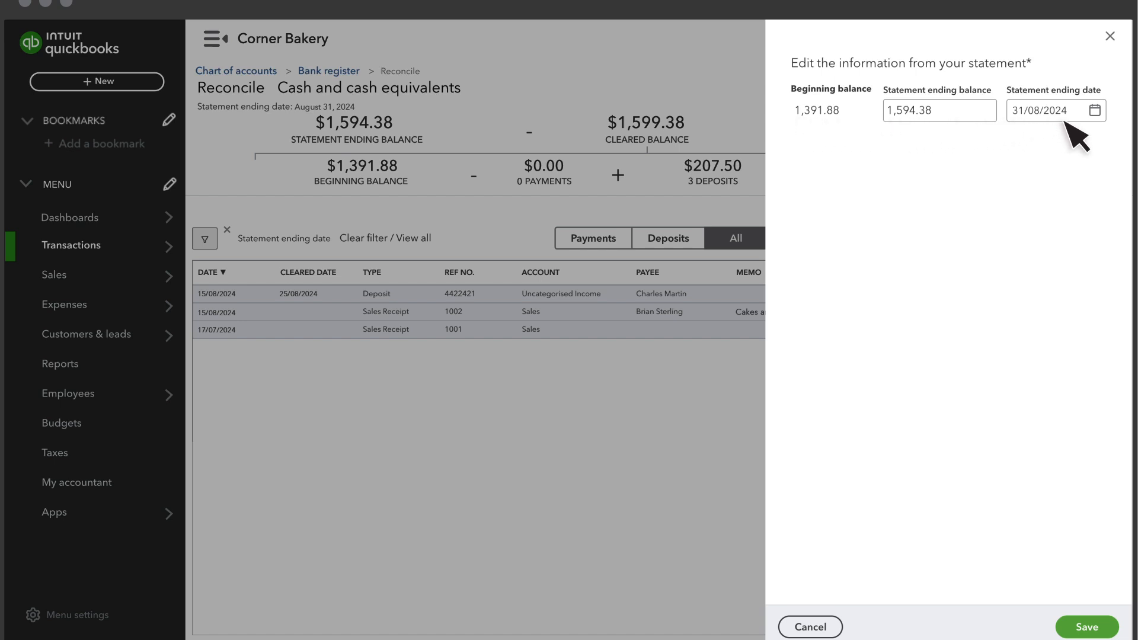
mouse_move(1088, 358)
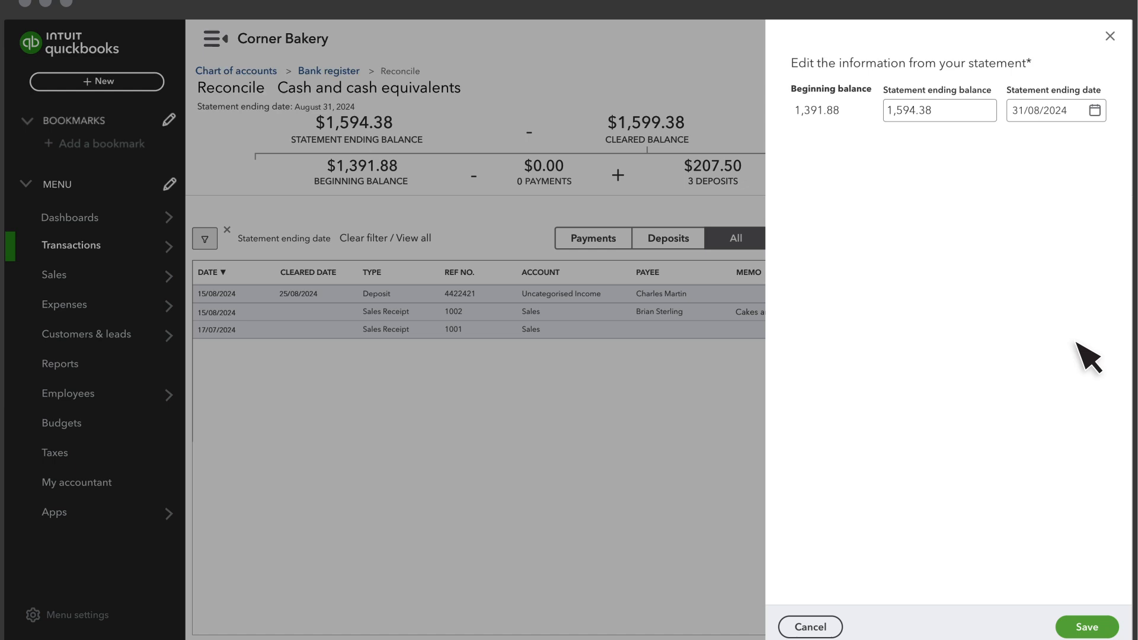
left_click(1086, 627)
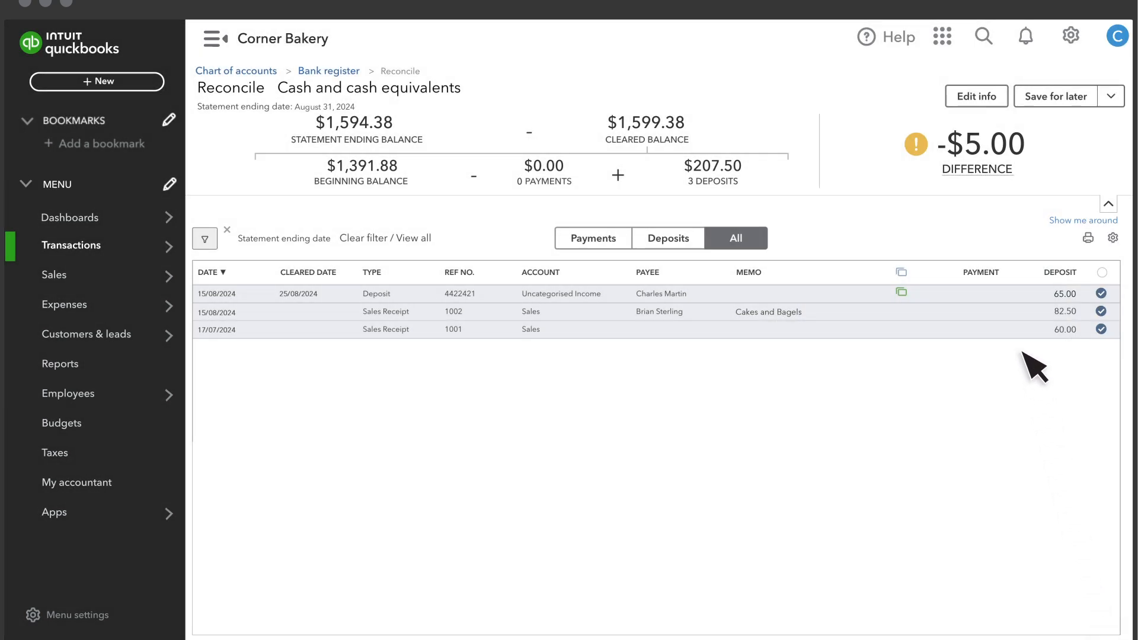
mouse_move(1023, 356)
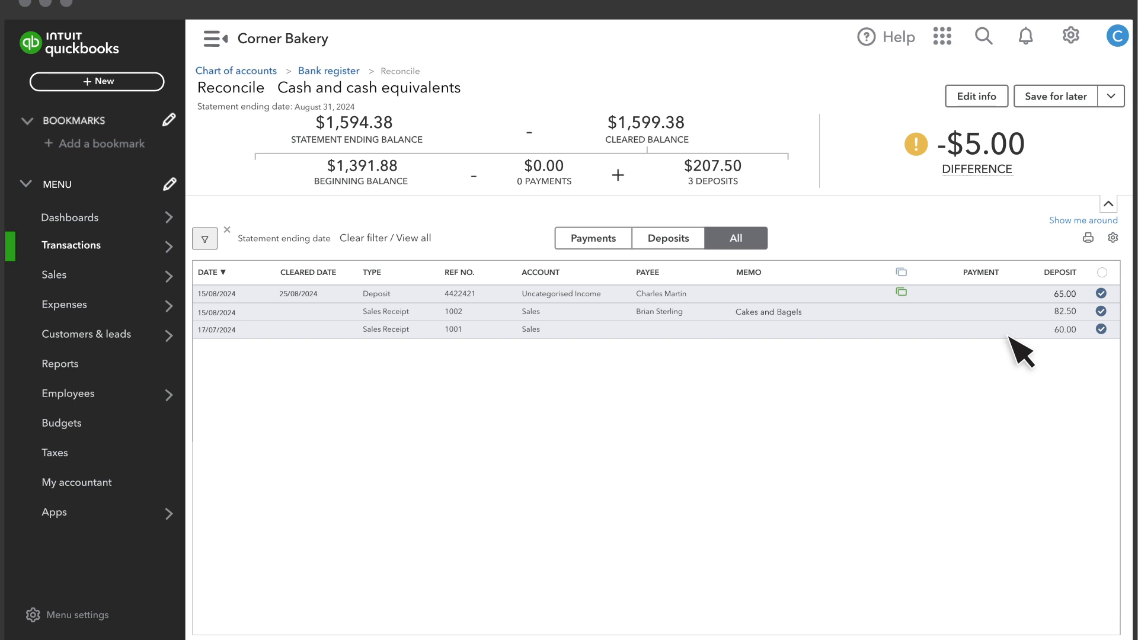
mouse_move(595, 312)
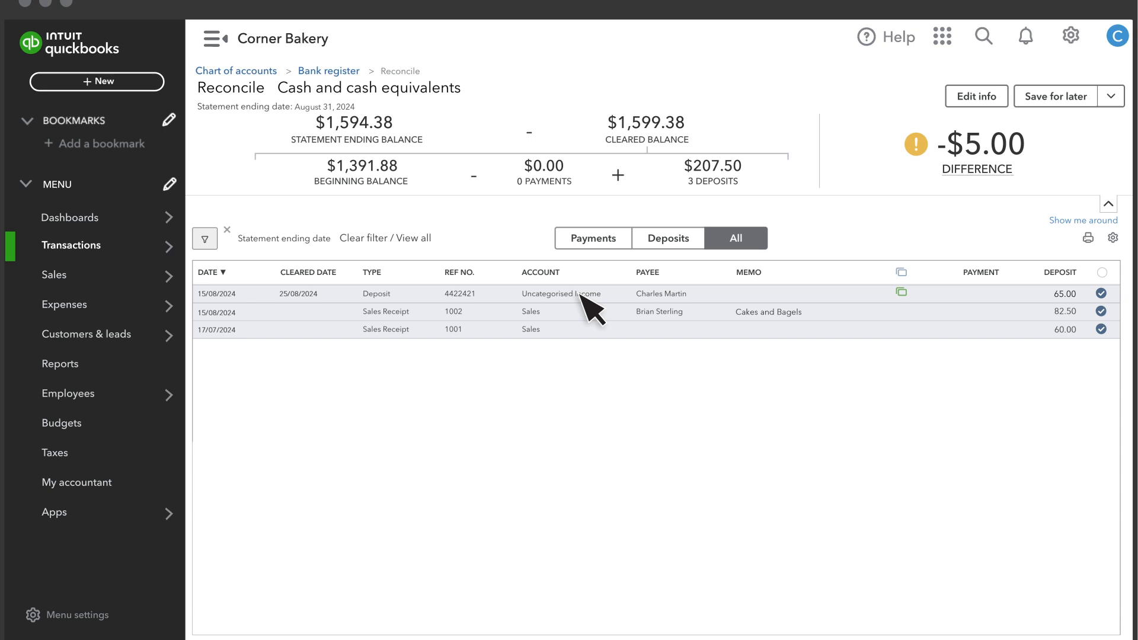
left_click(558, 293)
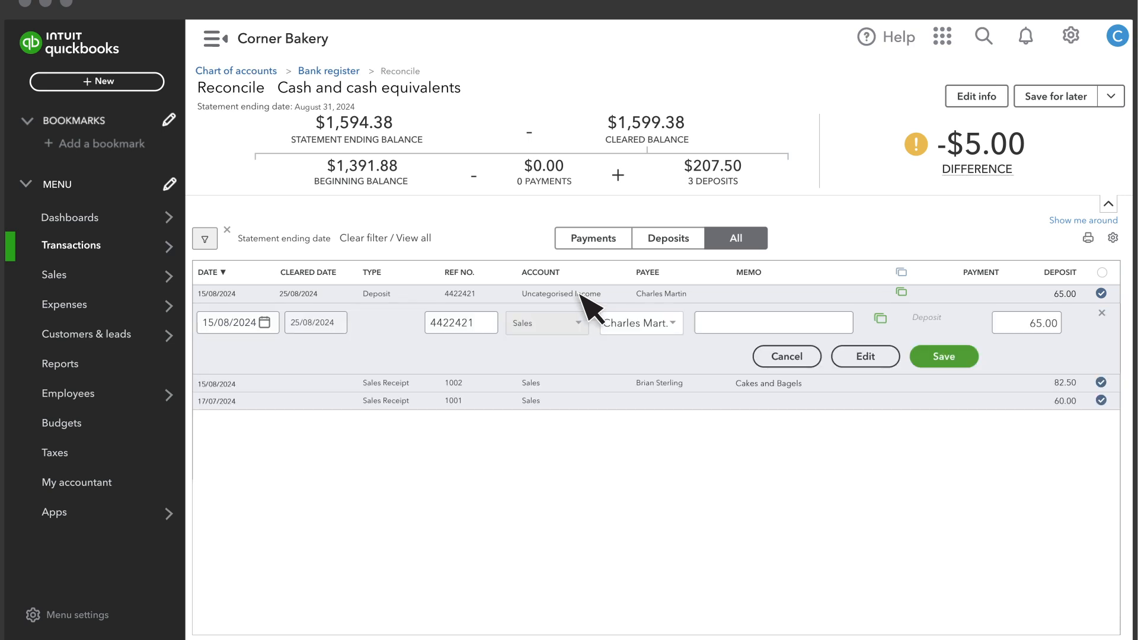
mouse_move(1064, 348)
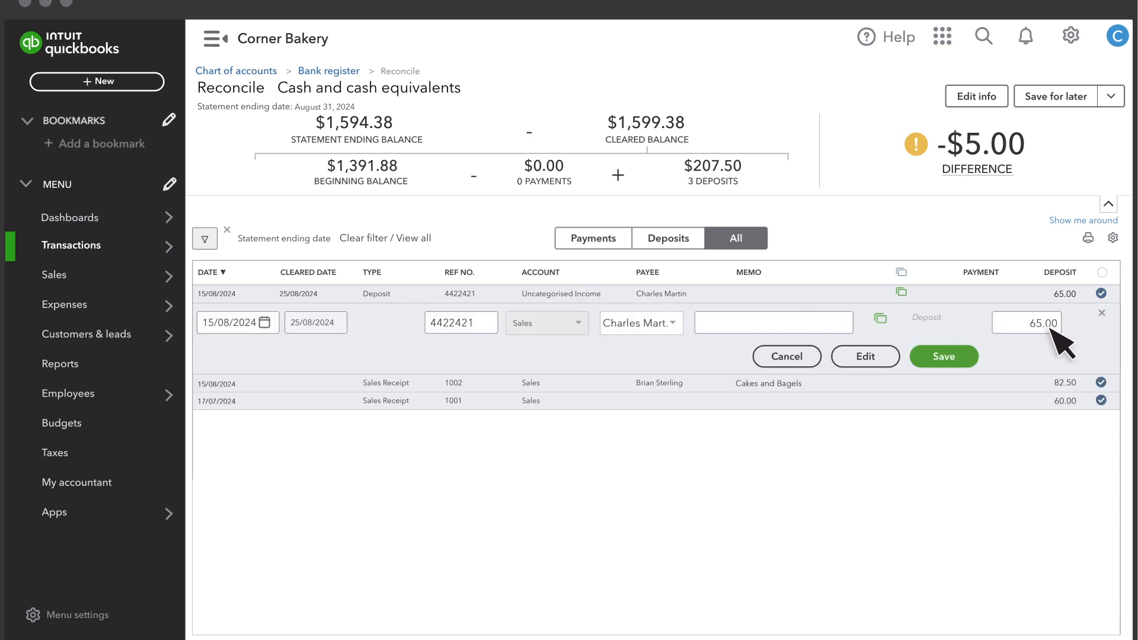
left_click(943, 357)
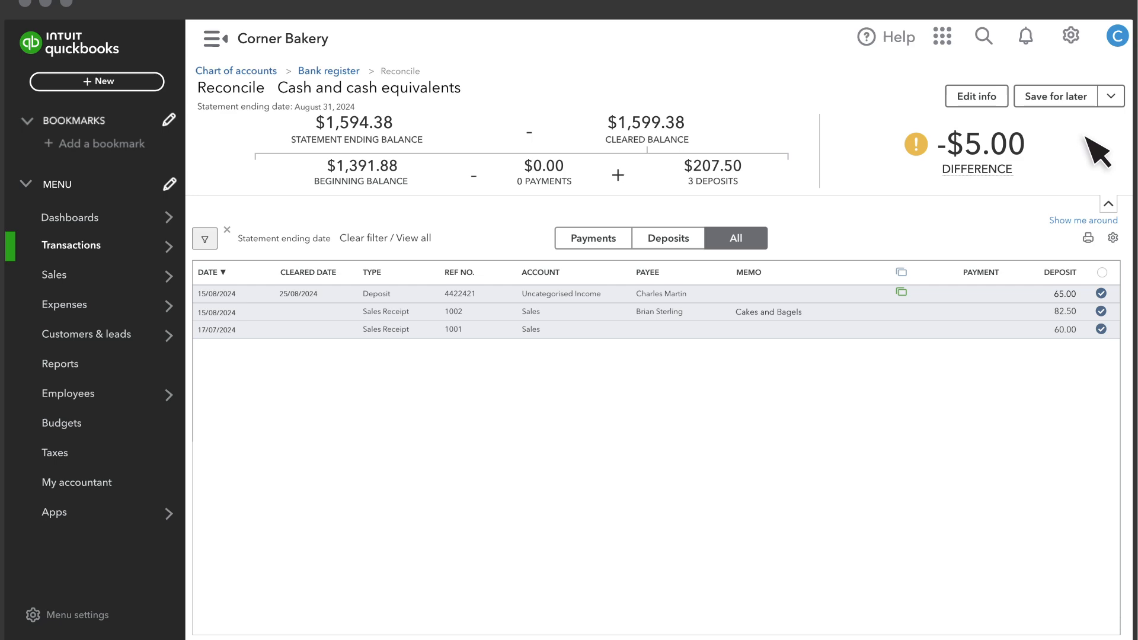
left_click(1122, 96)
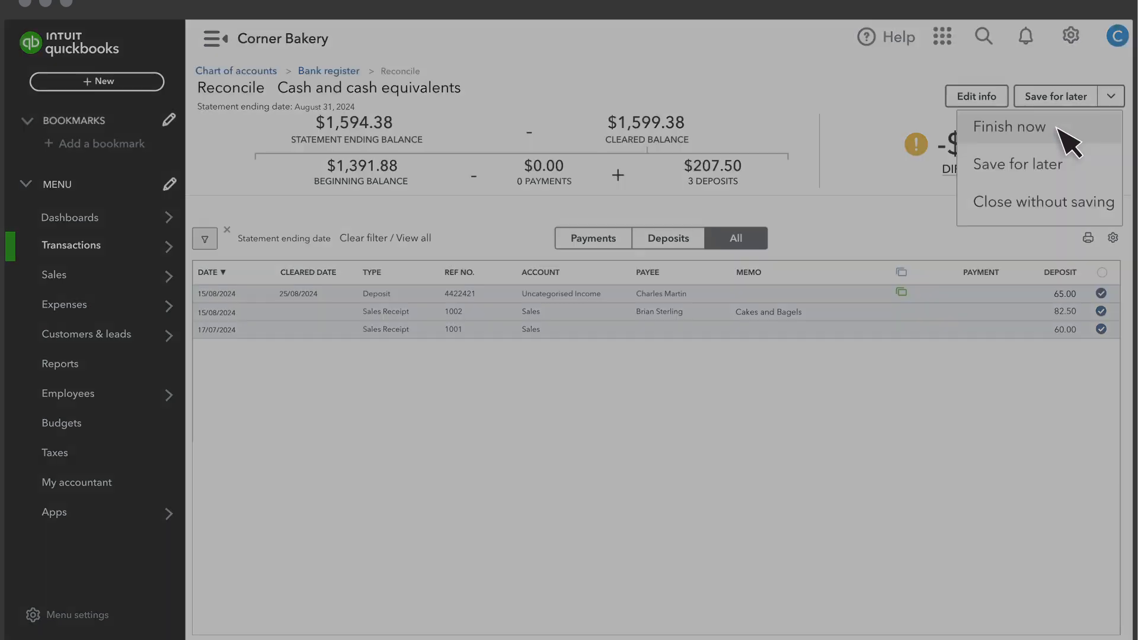
left_click(1007, 127)
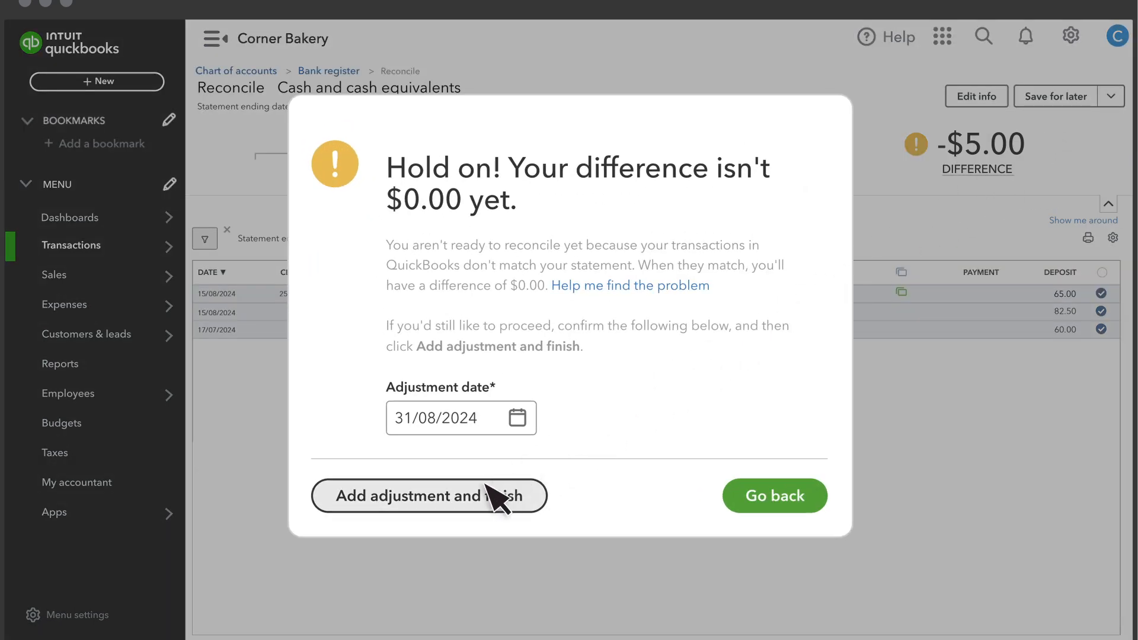
mouse_move(764, 514)
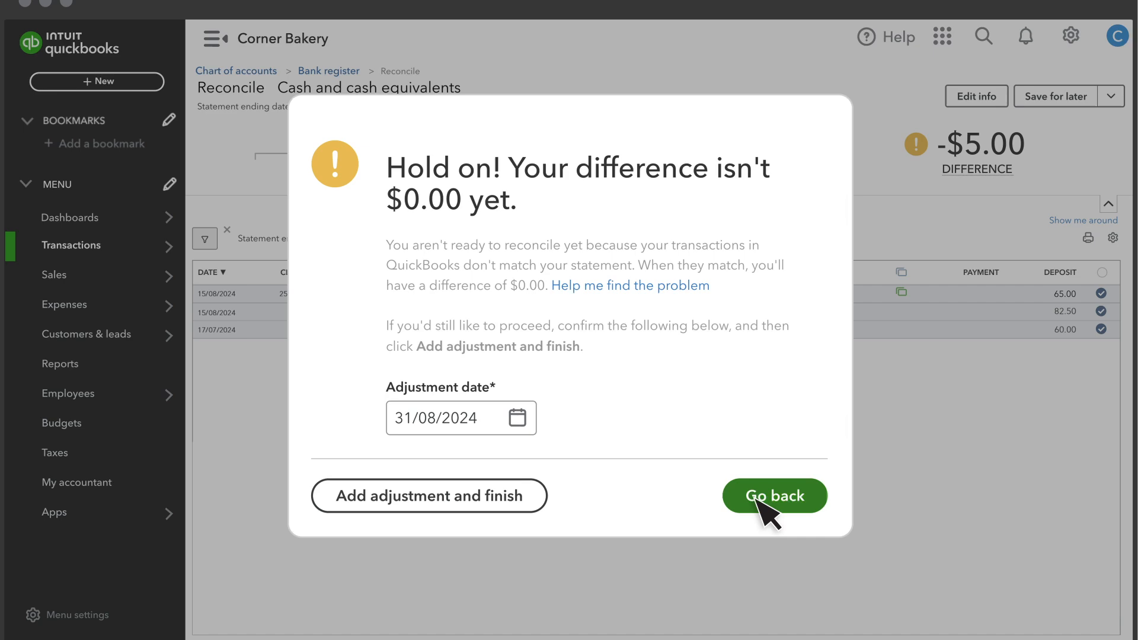
left_click(775, 496)
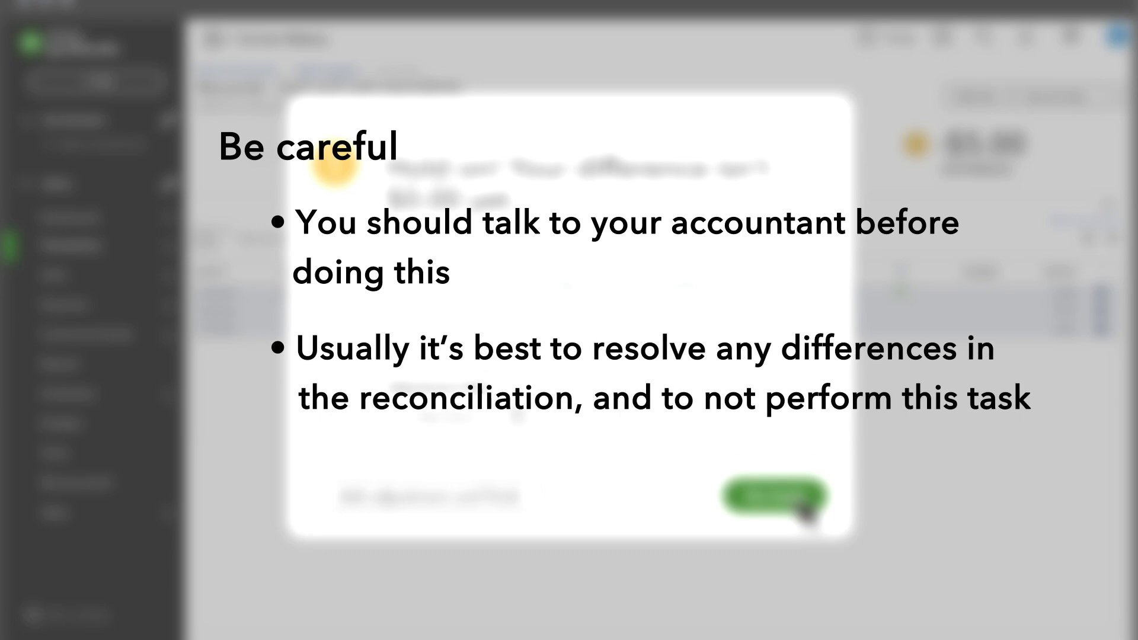
left_click(774, 500)
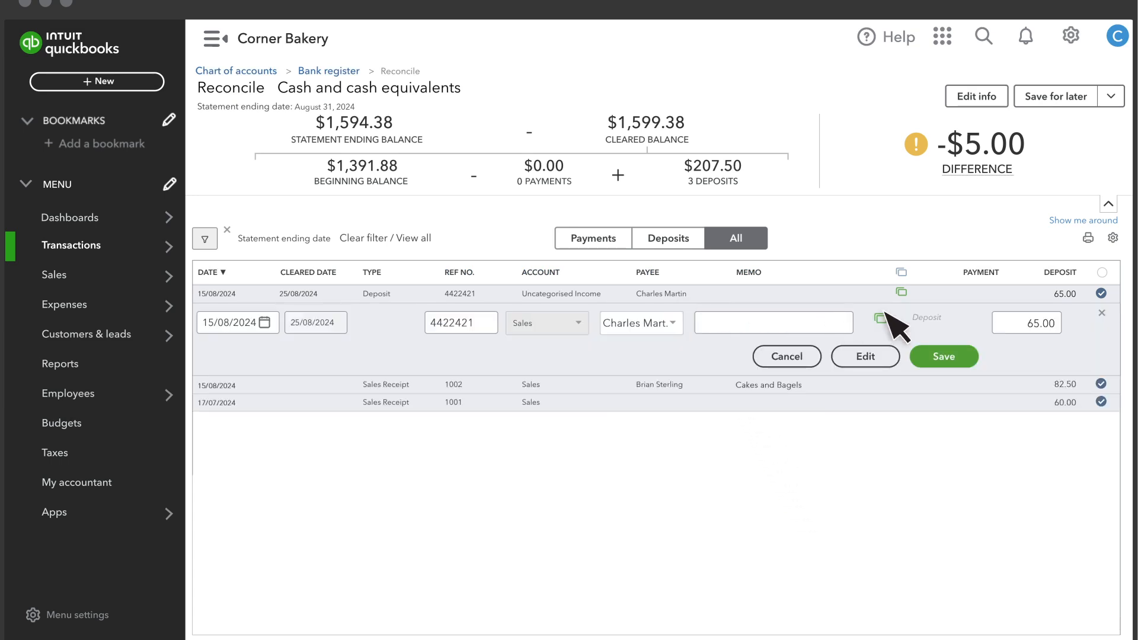
- Save the deposit corrected to 60.00 and finish the reconciliation at a $0.00 difference
left_click(942, 357)
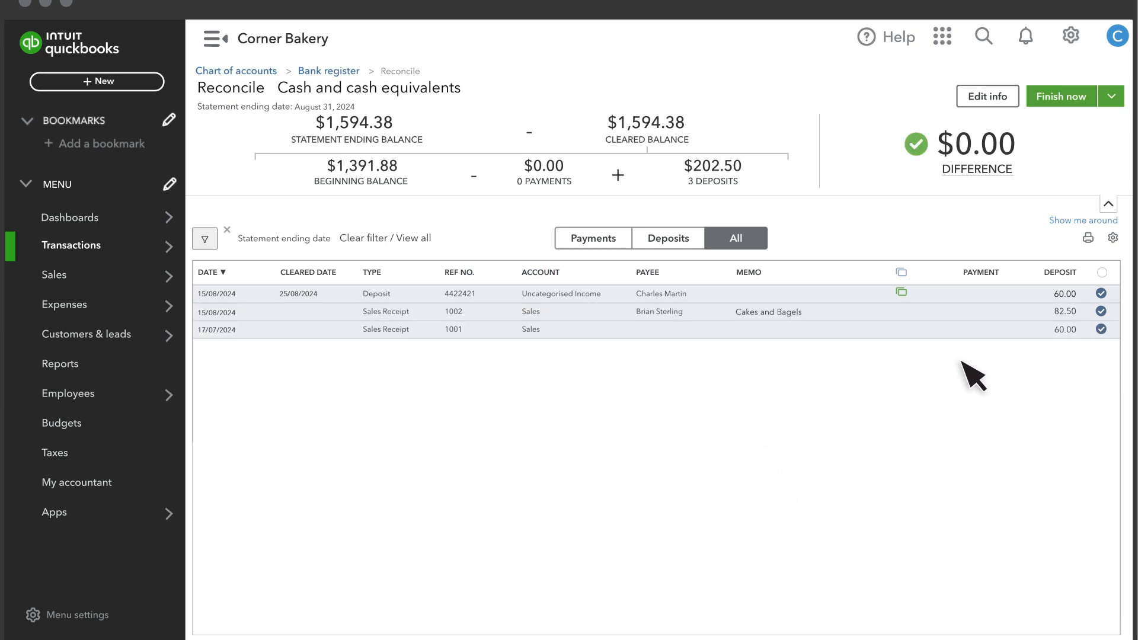
mouse_move(1039, 178)
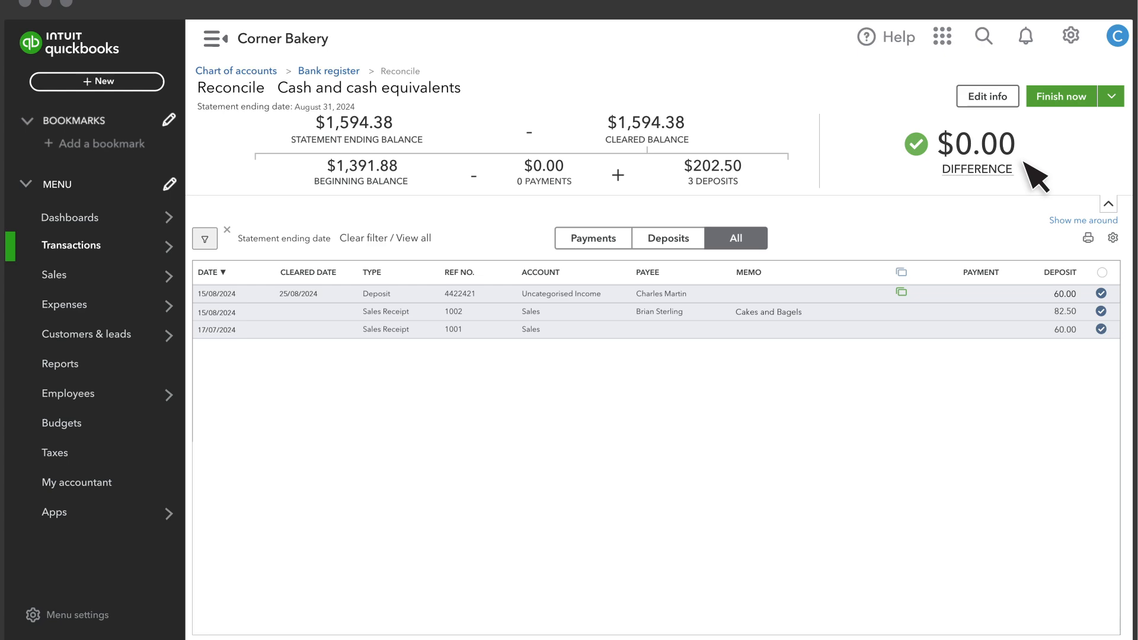
left_click(1060, 96)
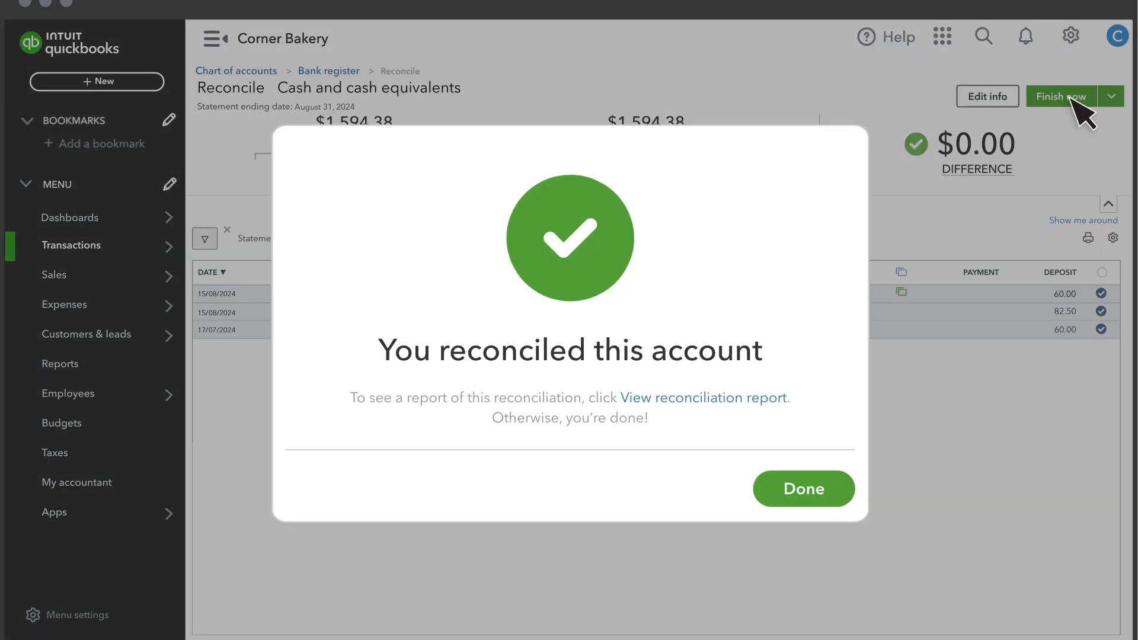
left_click(803, 489)
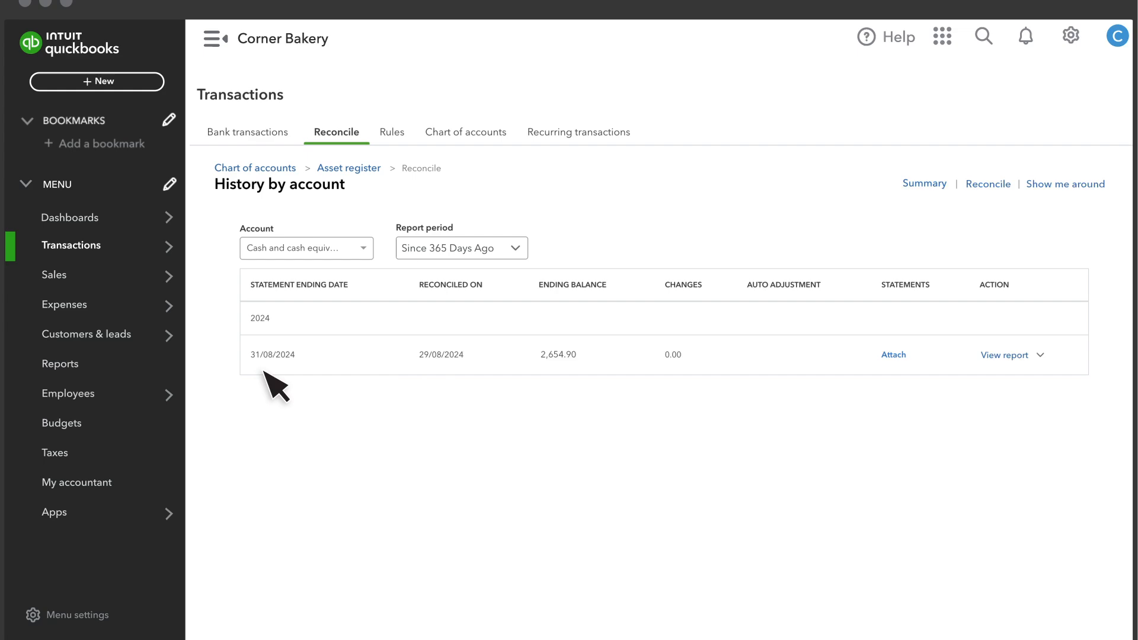
mouse_move(882, 380)
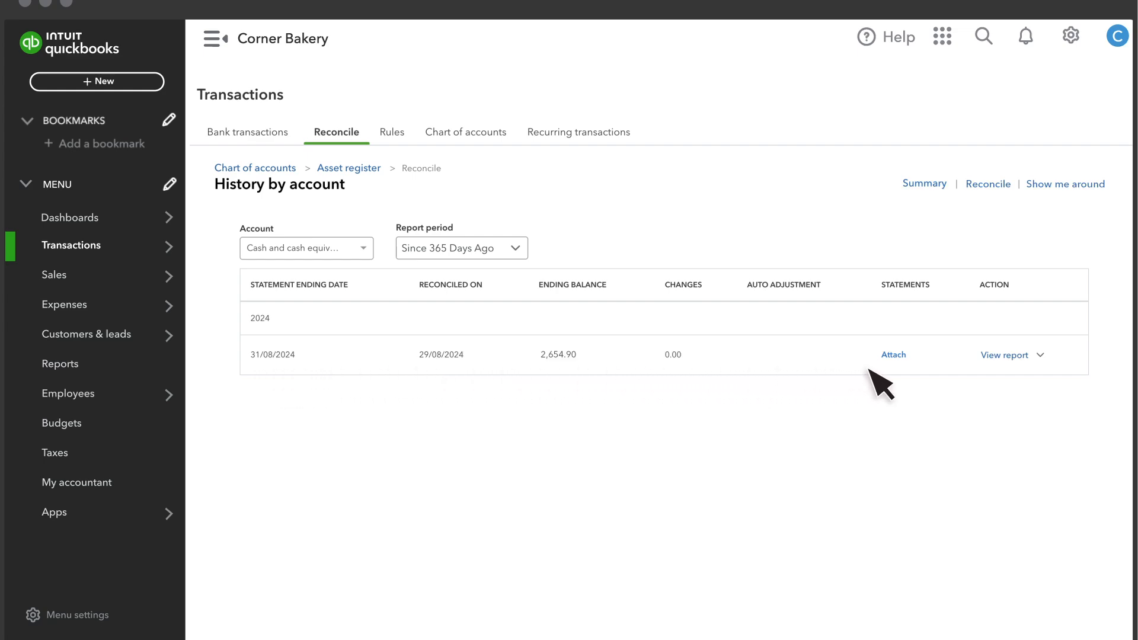